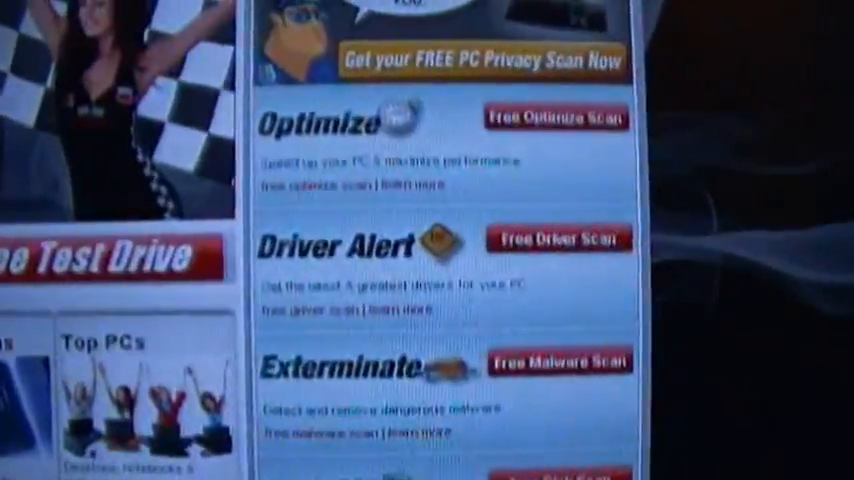
- Look over the File and Help menus, then run the full benchmark, scoring 1145
scroll(down, 3)
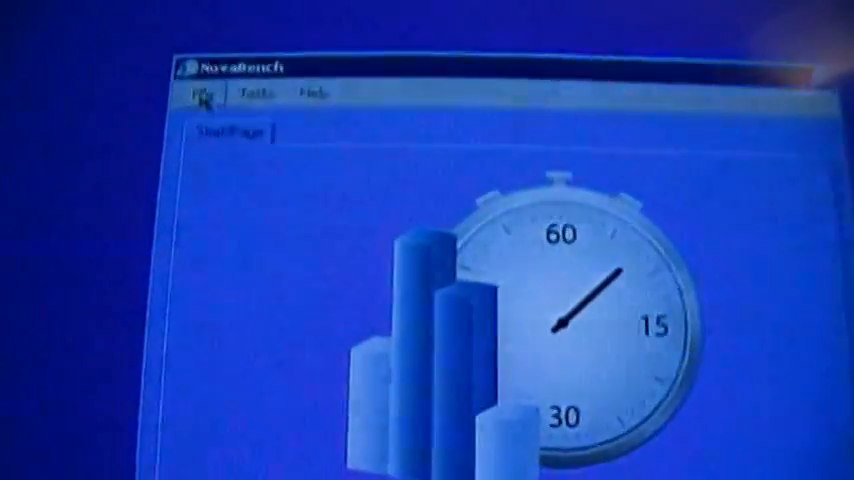
click(258, 93)
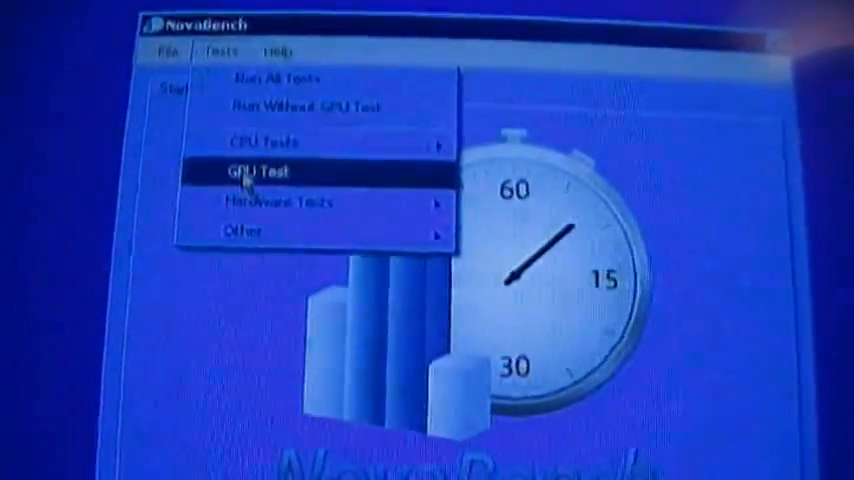
mouse_move(240, 228)
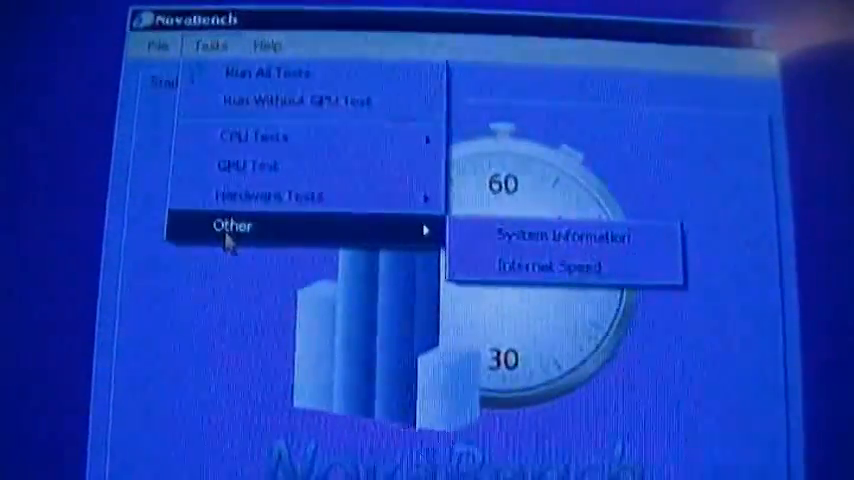
click(270, 59)
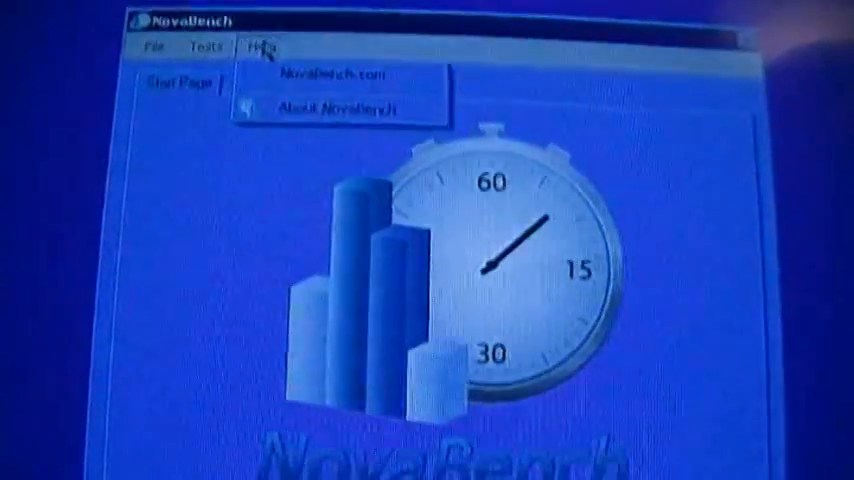
click(263, 43)
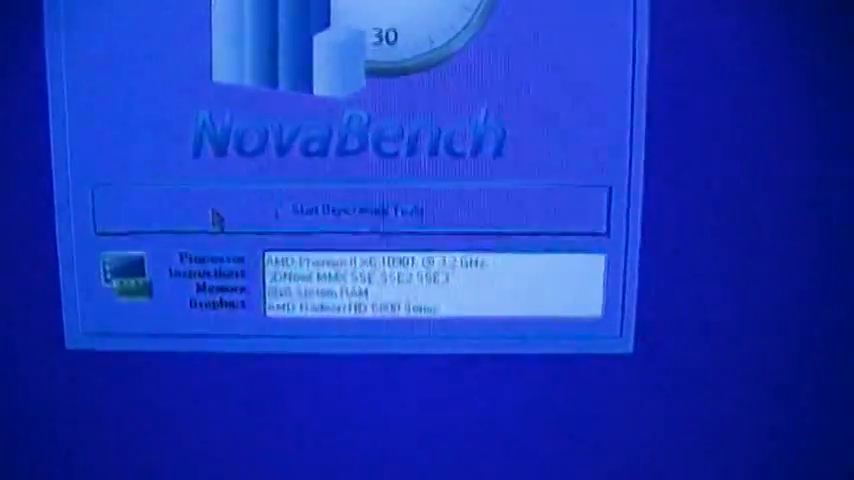
click(355, 210)
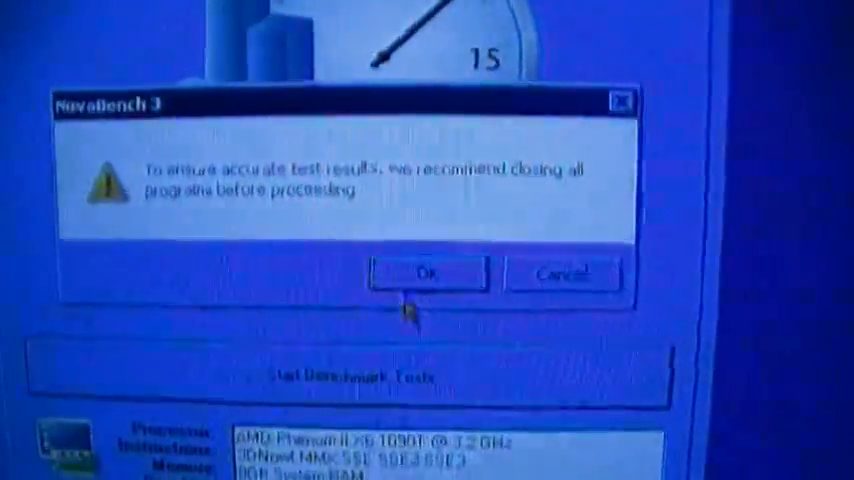
click(428, 272)
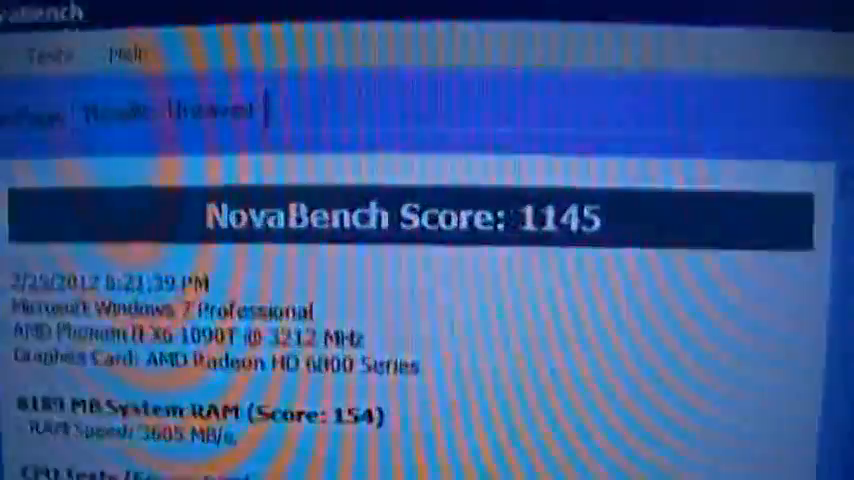
scroll(down, 3)
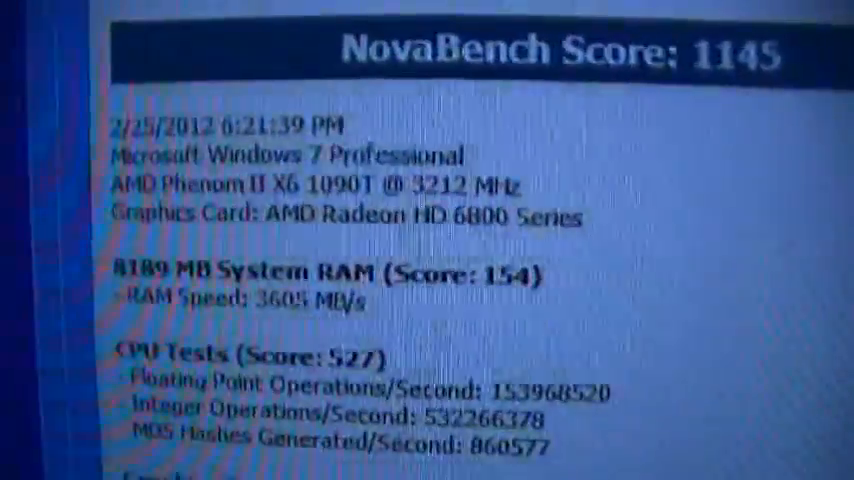
scroll(down, 3)
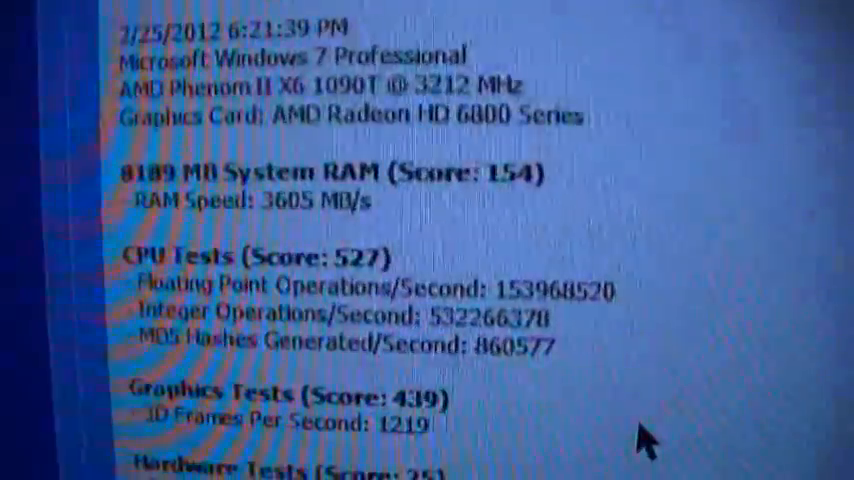
scroll(down, 3)
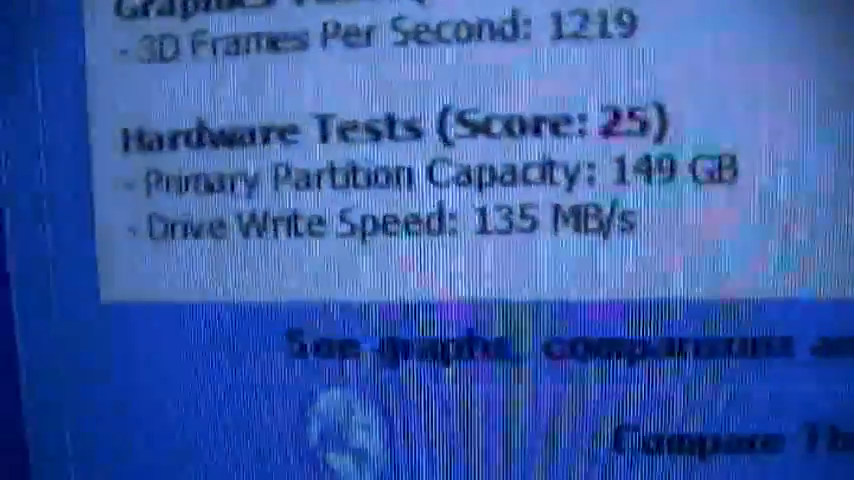
scroll(down, 3)
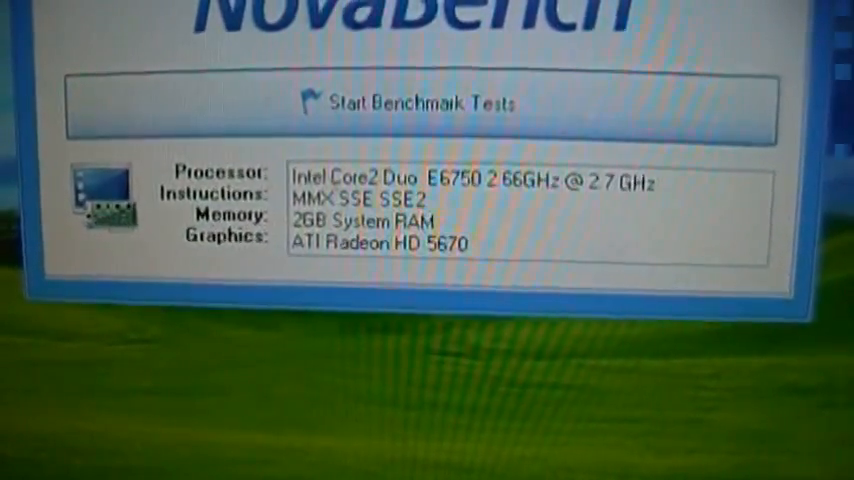
- Start the Core2 Duo PC's benchmark tests, dismissing the close-other-programs warning
click(422, 103)
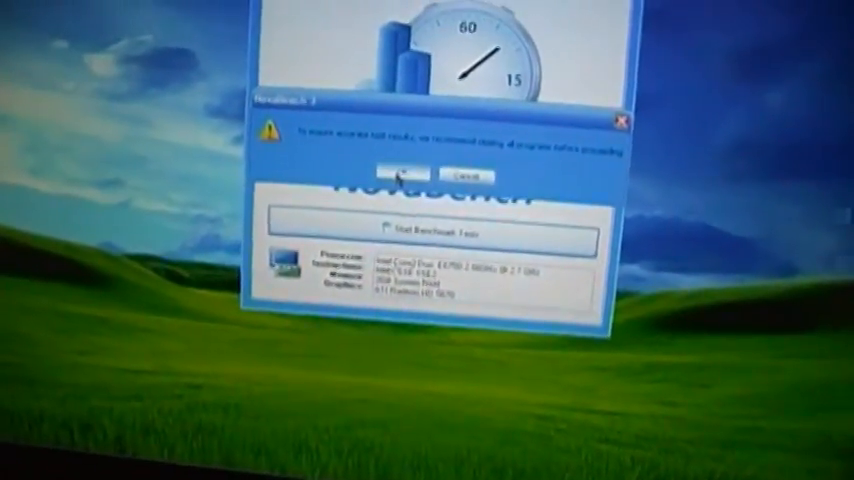
click(390, 172)
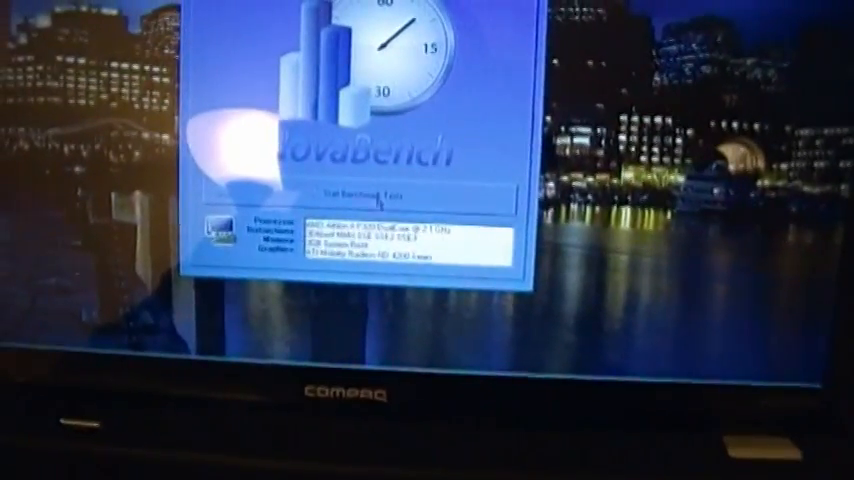
- Start the benchmark tests on the Compaq laptop with the Athlon II P320
click(356, 191)
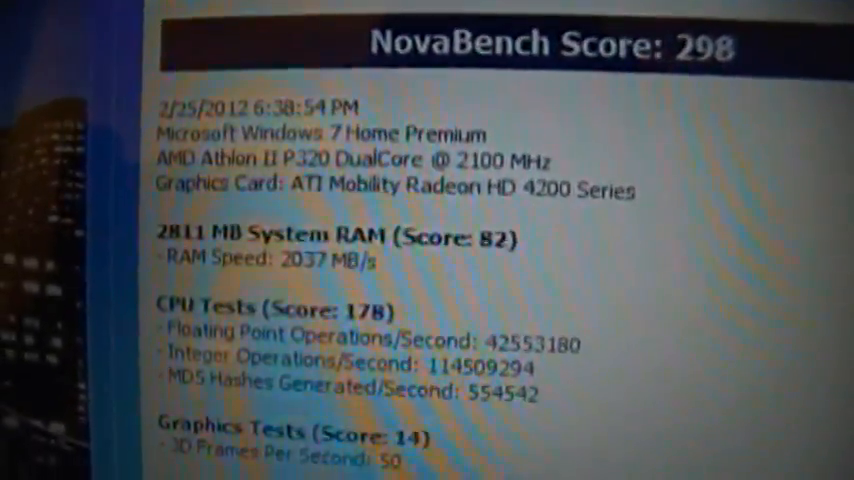
- Scroll through the Compaq results: RAM 82, CPU 178, graphics 14, hardware 24
scroll(down, 3)
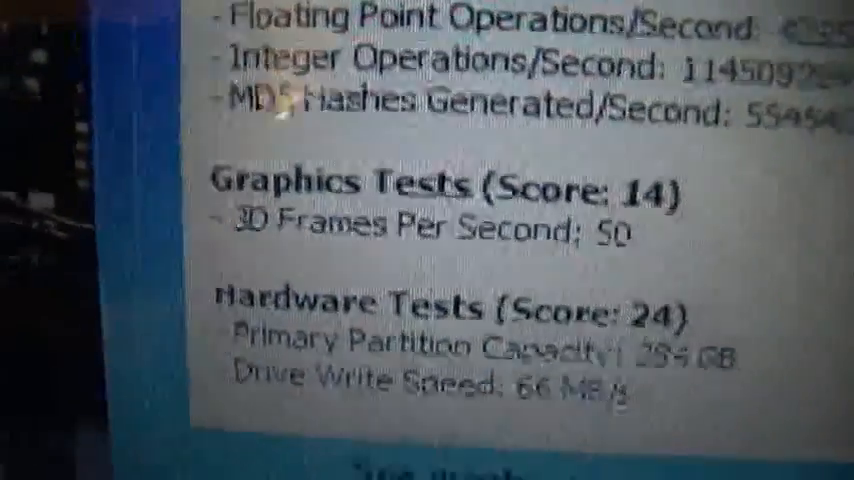
scroll(down, 3)
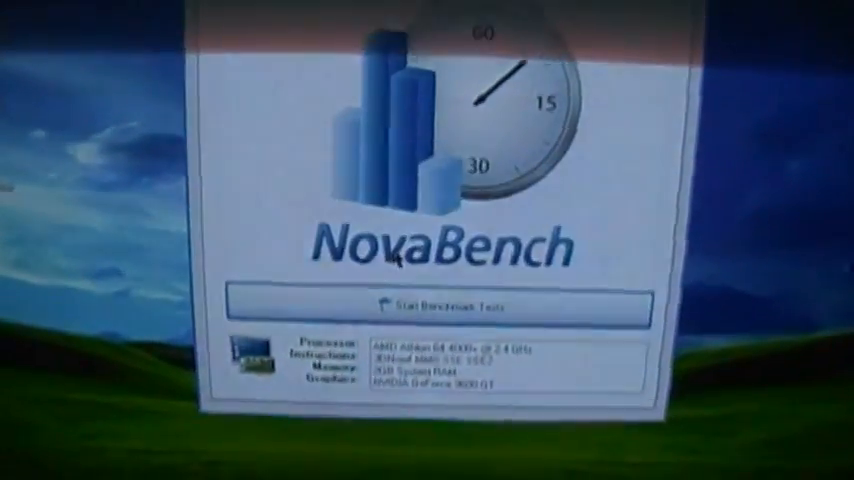
click(425, 306)
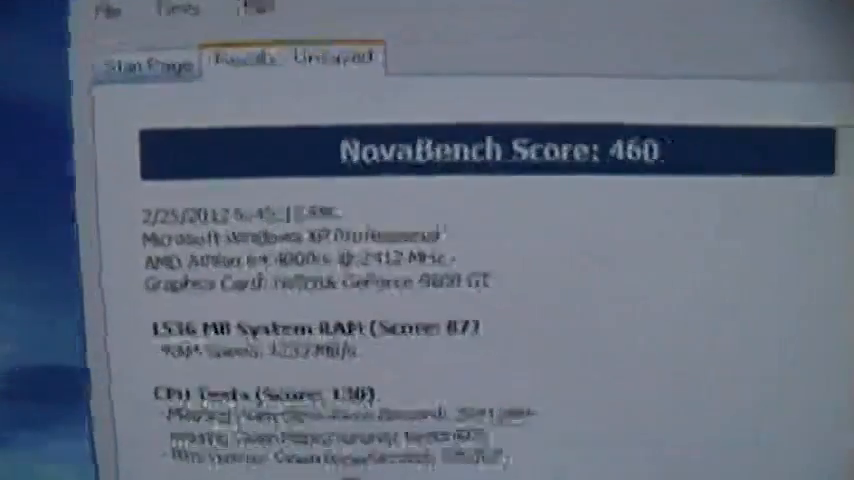
- Scroll the score-460 report to read its RAM and CPU test breakdown
scroll(down, 3)
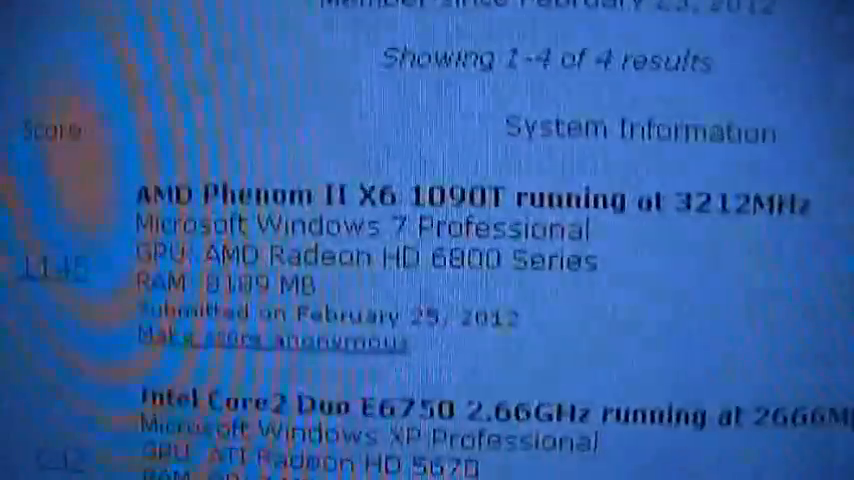
- Scroll the member profile's list of four submitted systems, led by the 1145 PC
scroll(down, 3)
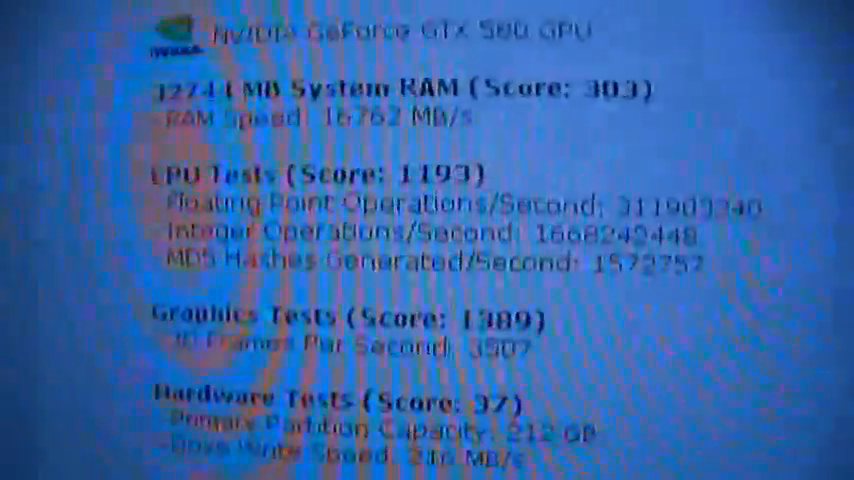
- Scroll the GTX 580 system's results page through its test scores to Comments
scroll(down, 3)
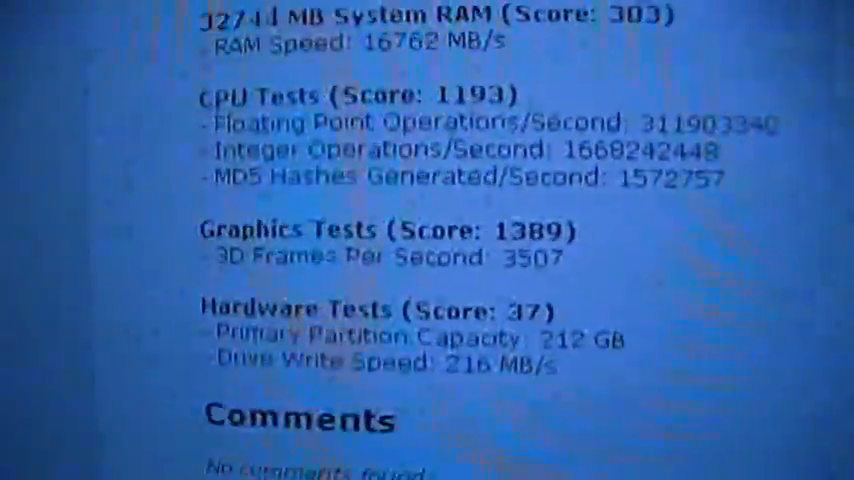
scroll(down, 3)
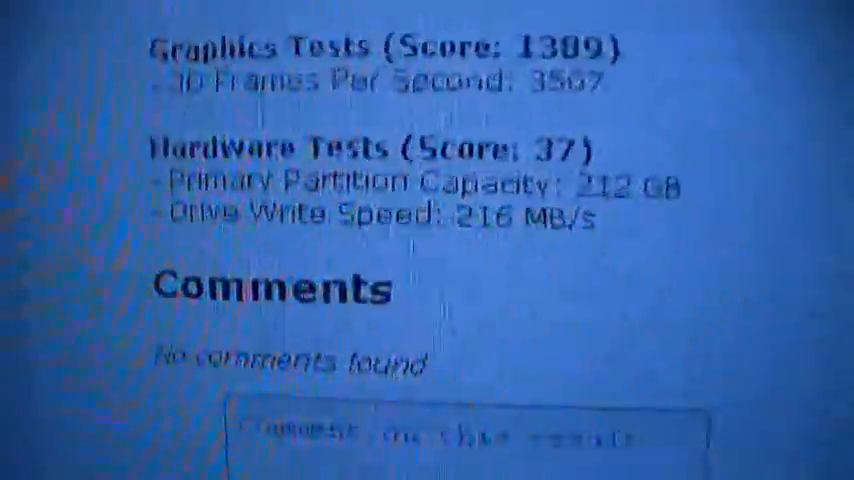